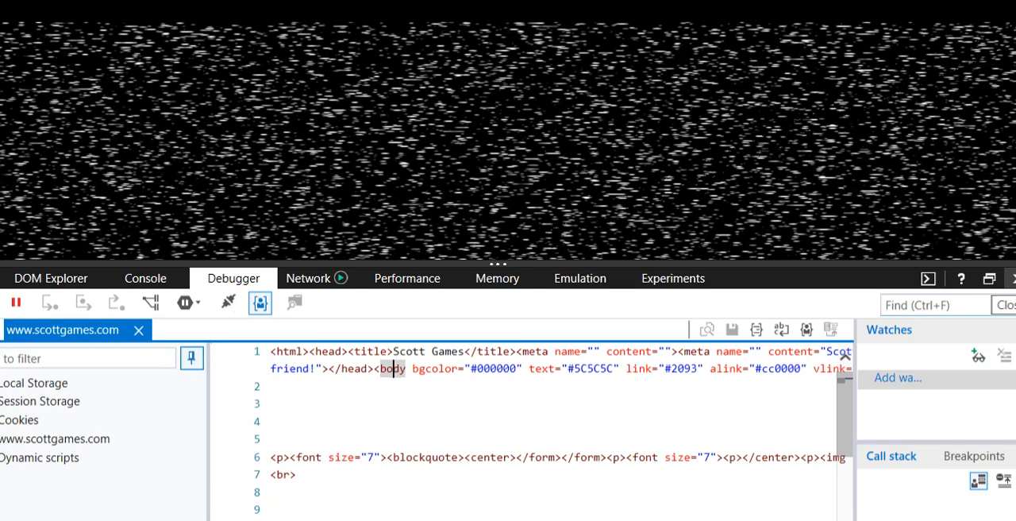
Open the fnafworld.com glowing-eyes page and bring up its right-click menu.
double_click(392, 369)
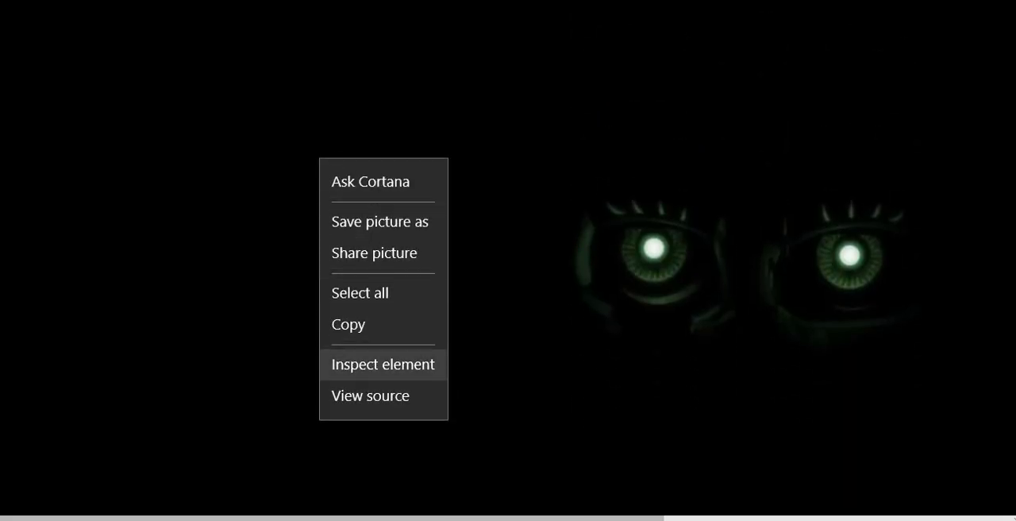
Inspect the page in the Debugger and select 'Cawthon' in the hidden meta text.
left_click(383, 363)
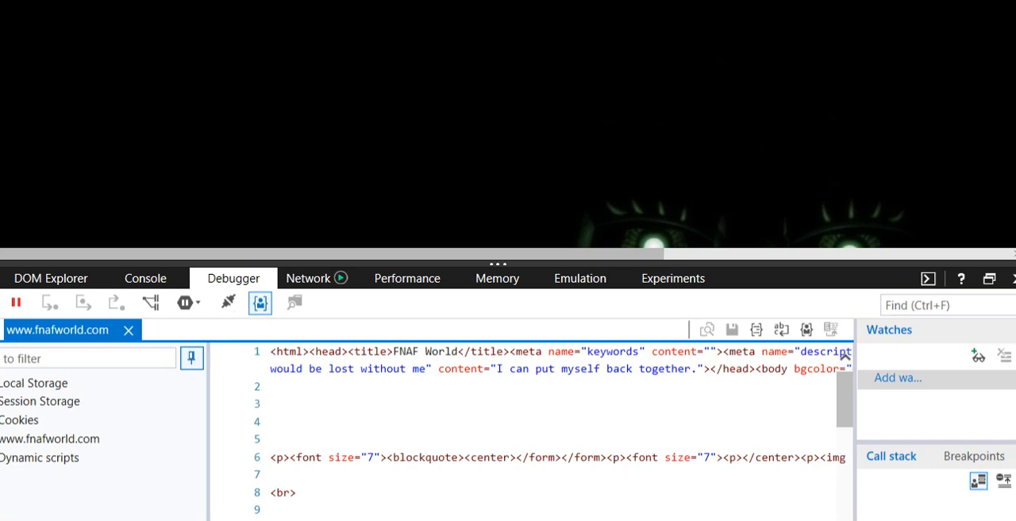
double_click(461, 369)
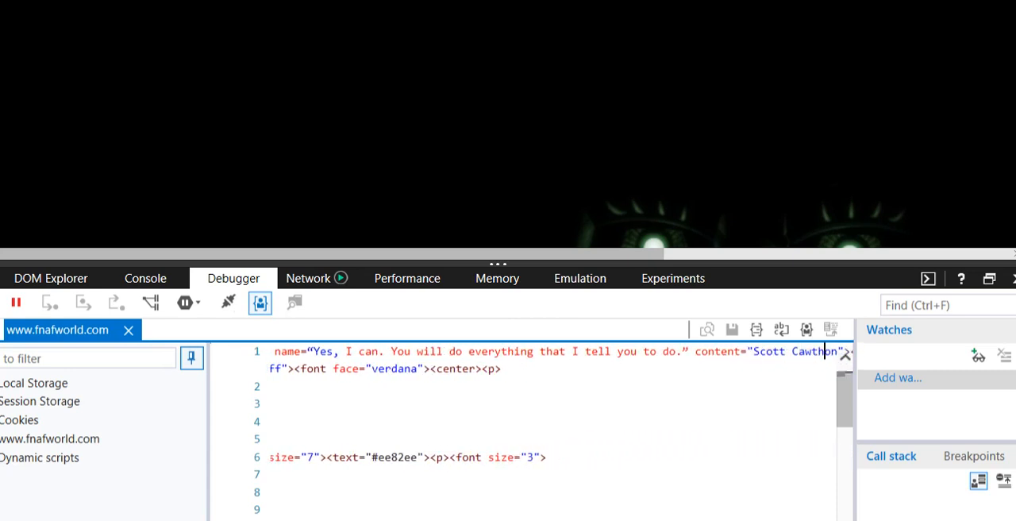
double_click(808, 351)
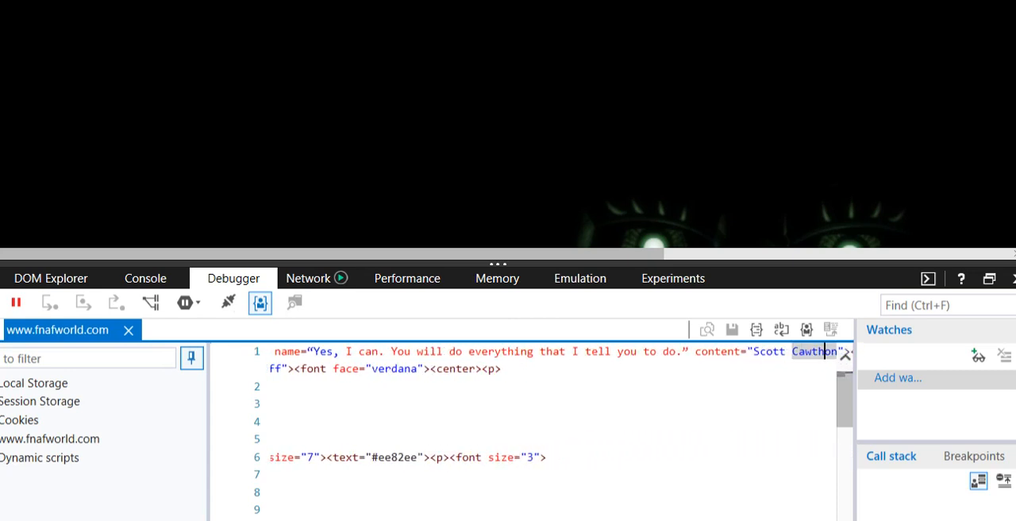